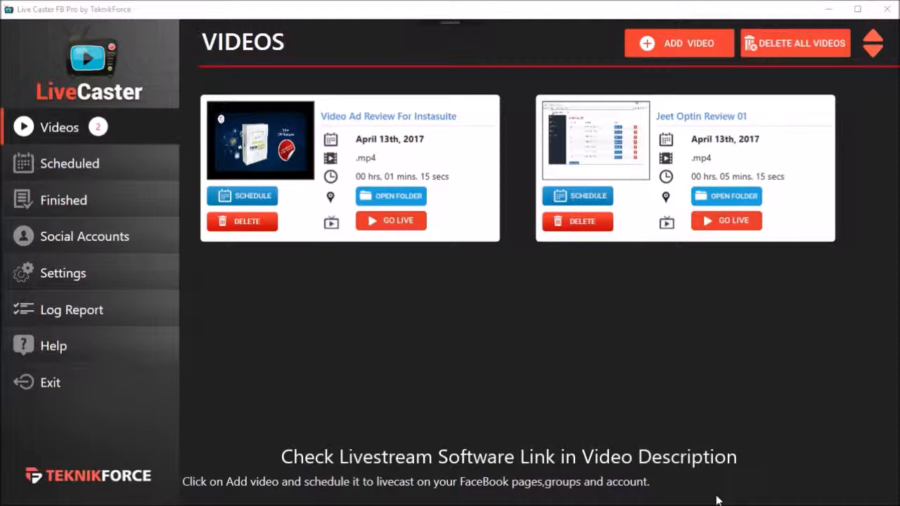
mouse_move(345, 277)
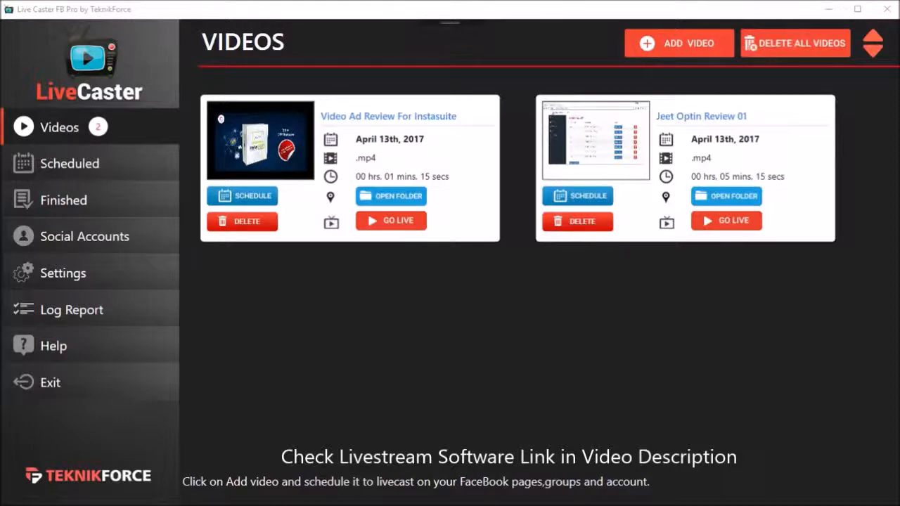
mouse_move(119, 166)
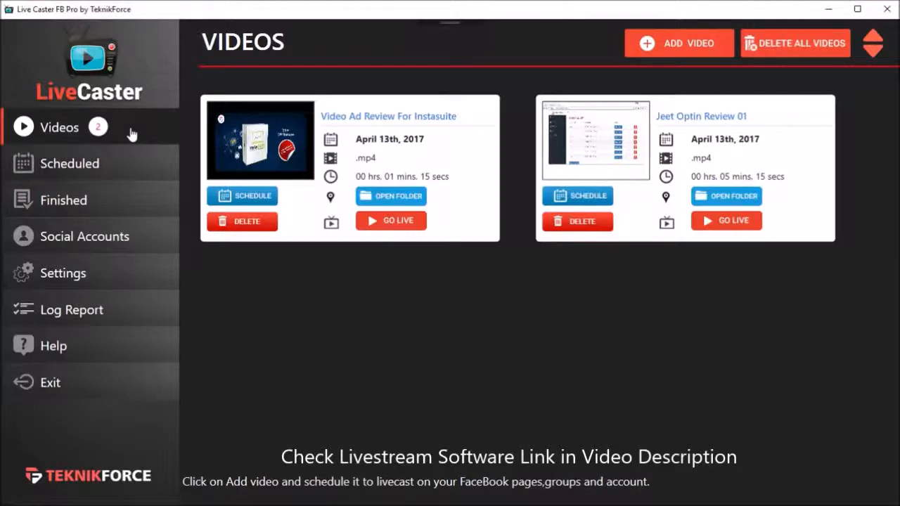
mouse_move(274, 241)
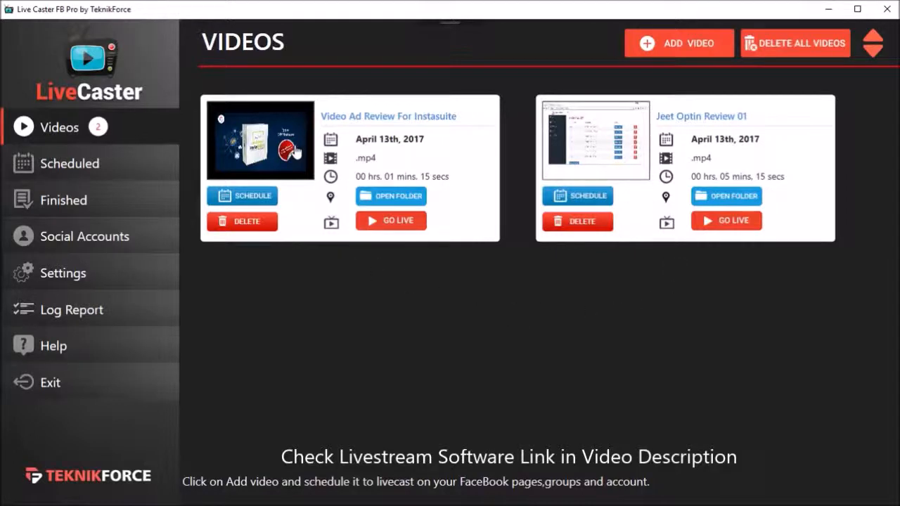
mouse_move(393, 159)
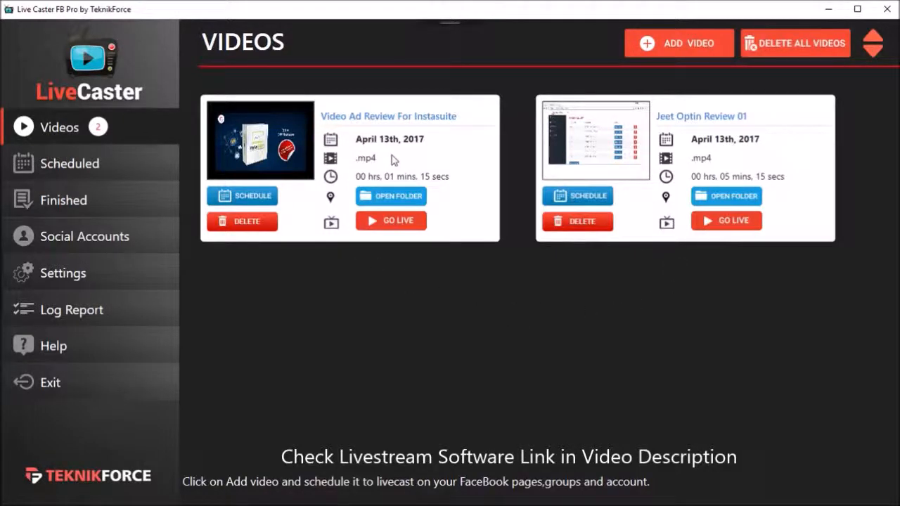
mouse_move(510, 155)
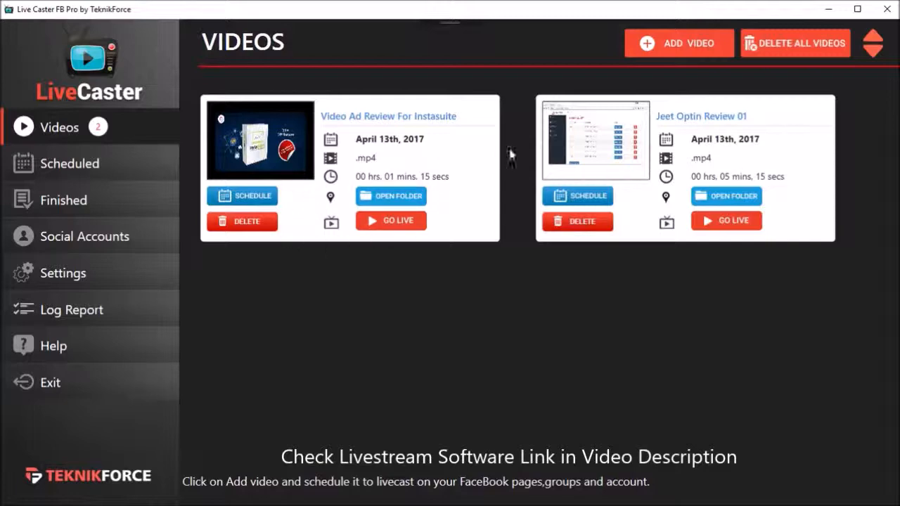
Add a new video from file and choose the dashboard frame as its thumbnail.
left_click(678, 43)
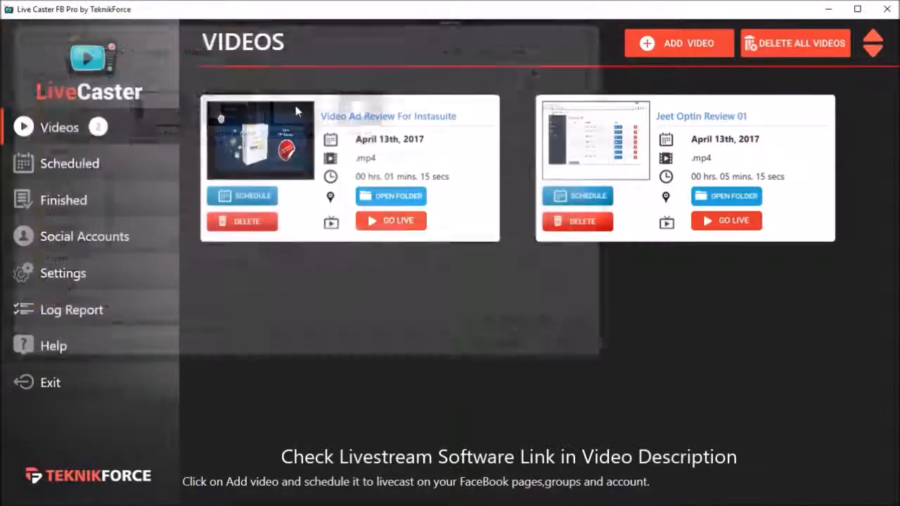
left_click(678, 43)
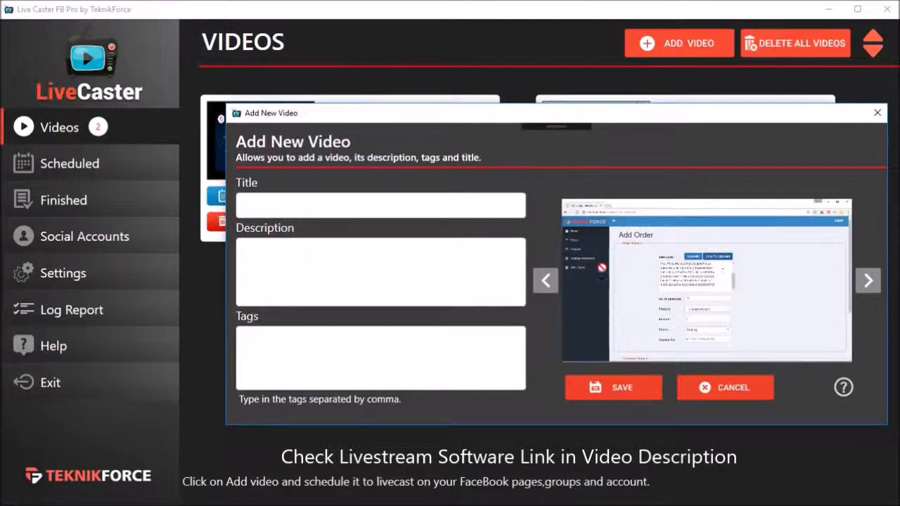
left_click(867, 279)
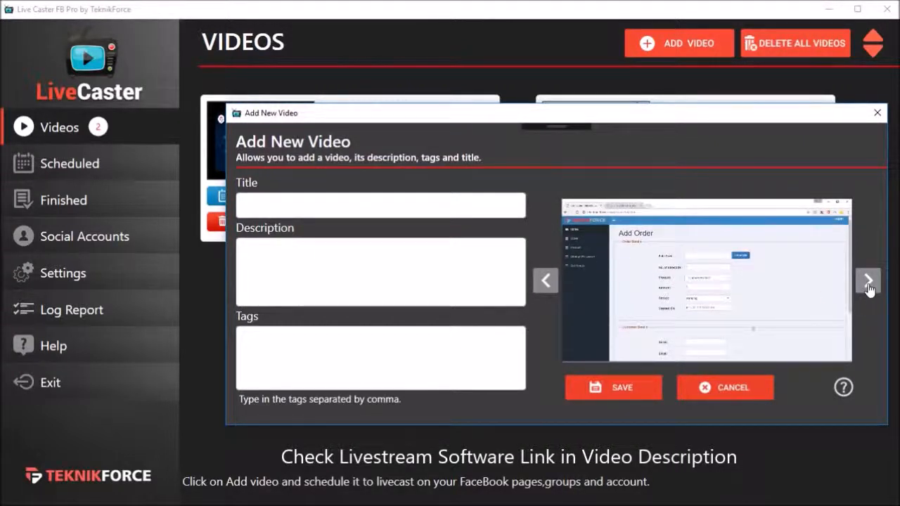
left_click(868, 280)
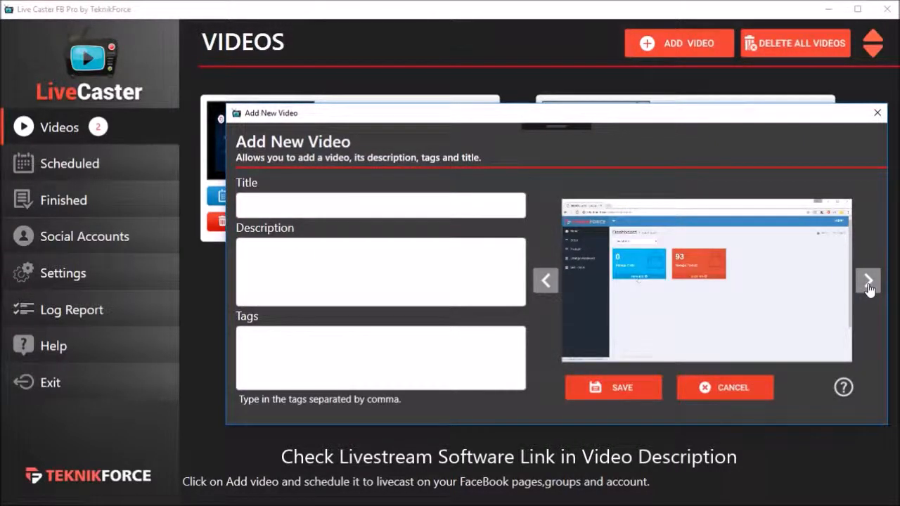
Enter the video title 'Teknikforce Admin Demo'.
left_click(380, 205)
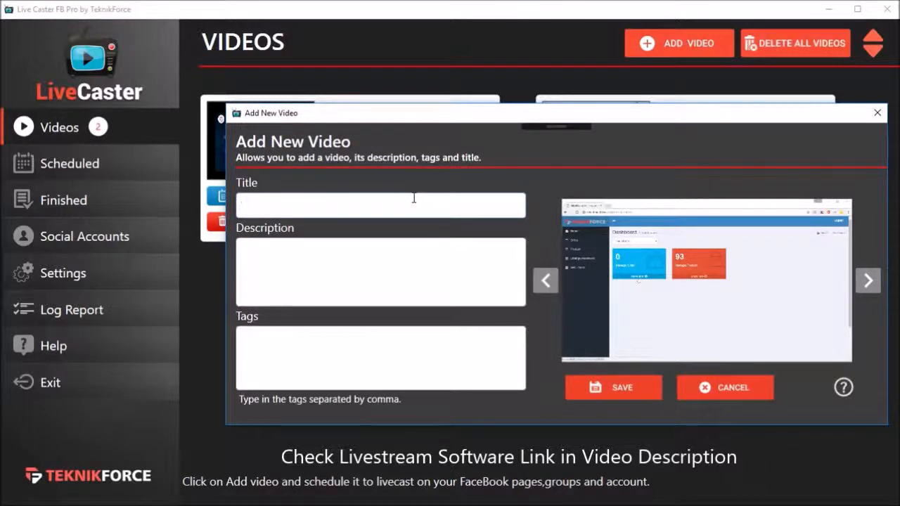
type("Teknikforq")
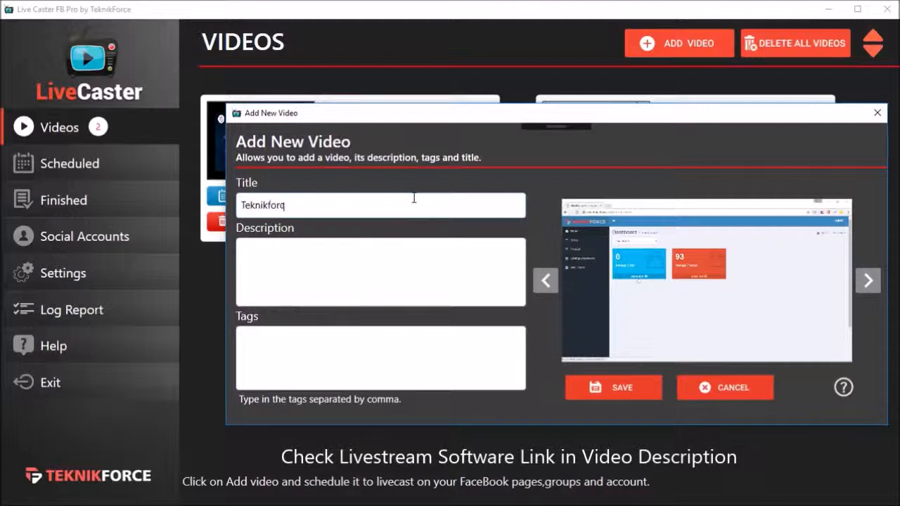
type("Teknikforce Admin Demo")
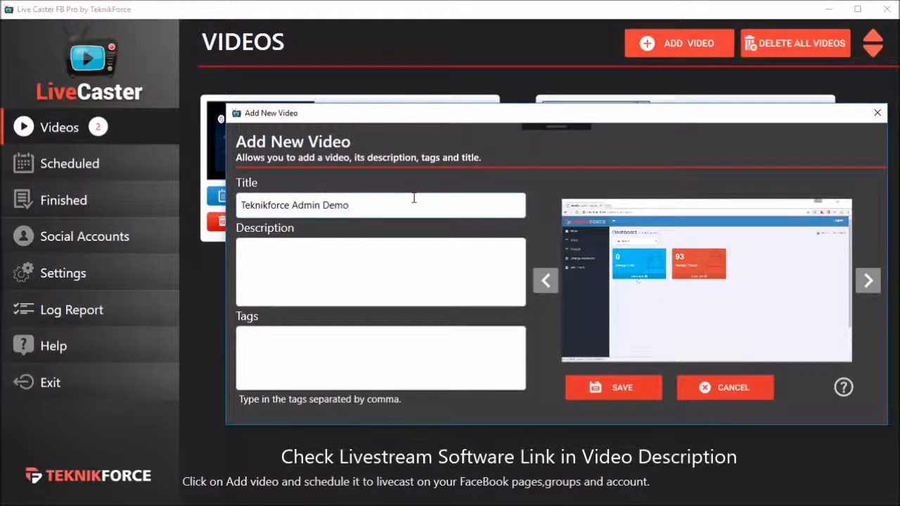
Save 'Teknikforce Admin Demo' into the library, now holding three videos.
left_click(612, 387)
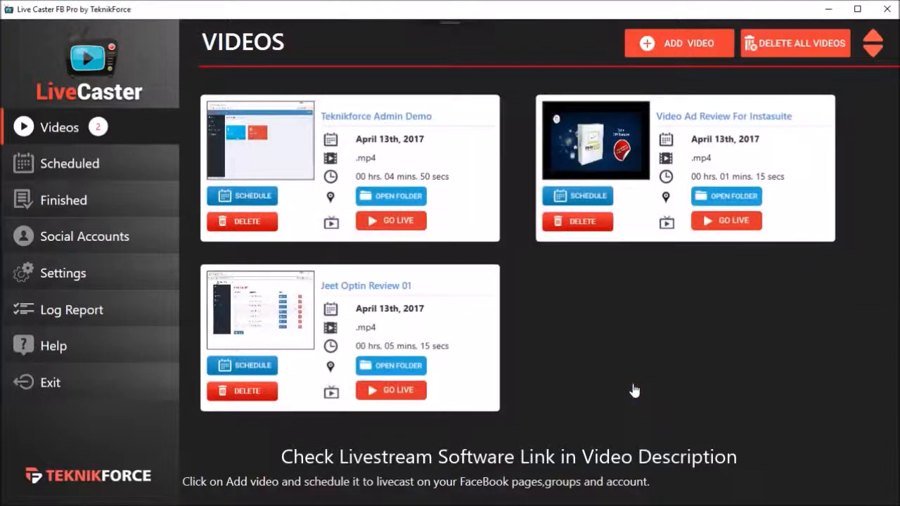
mouse_move(365, 156)
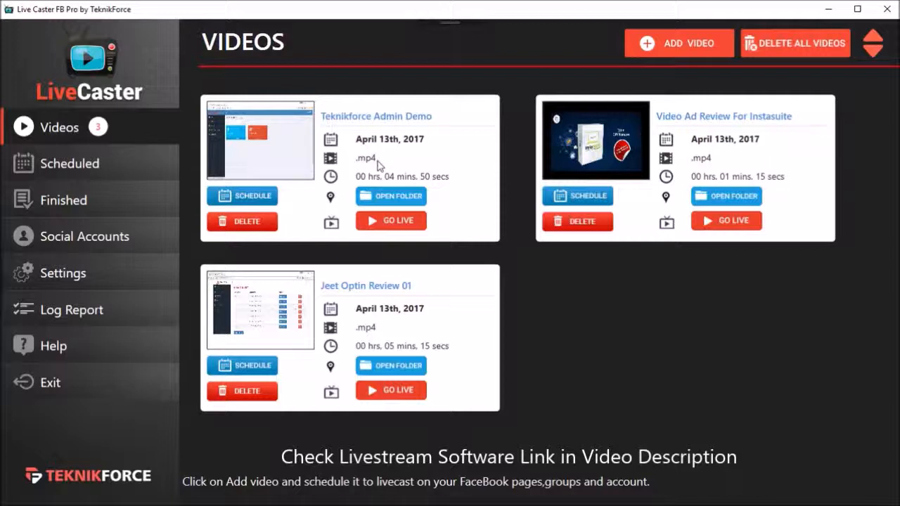
mouse_move(137, 172)
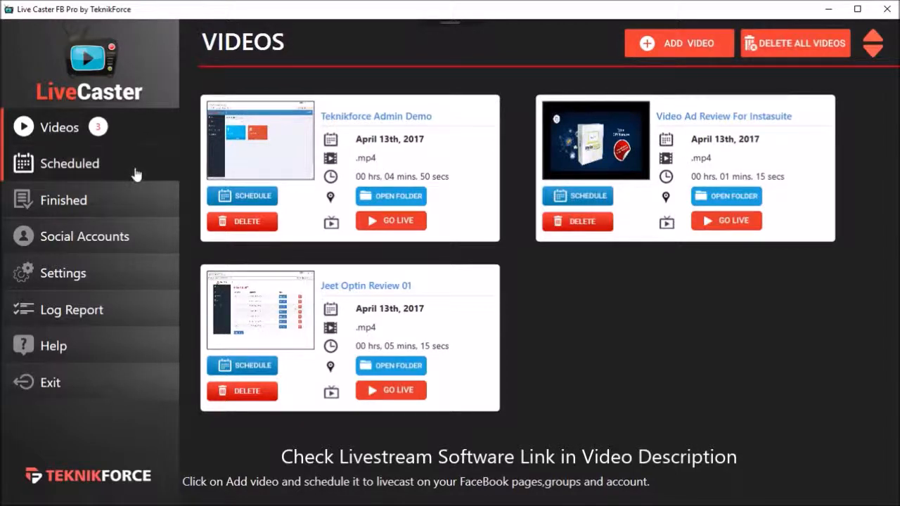
View the Scheduled and Finished lists, both currently empty.
left_click(70, 163)
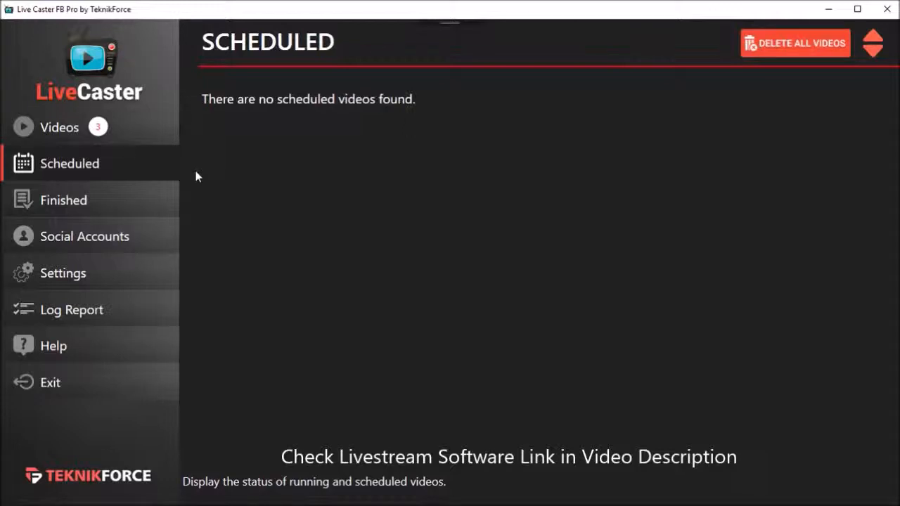
mouse_move(160, 170)
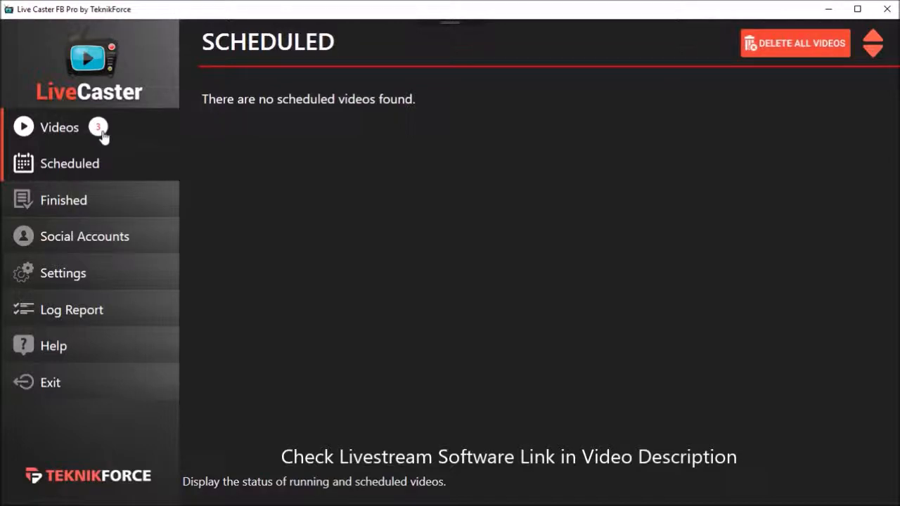
mouse_move(98, 127)
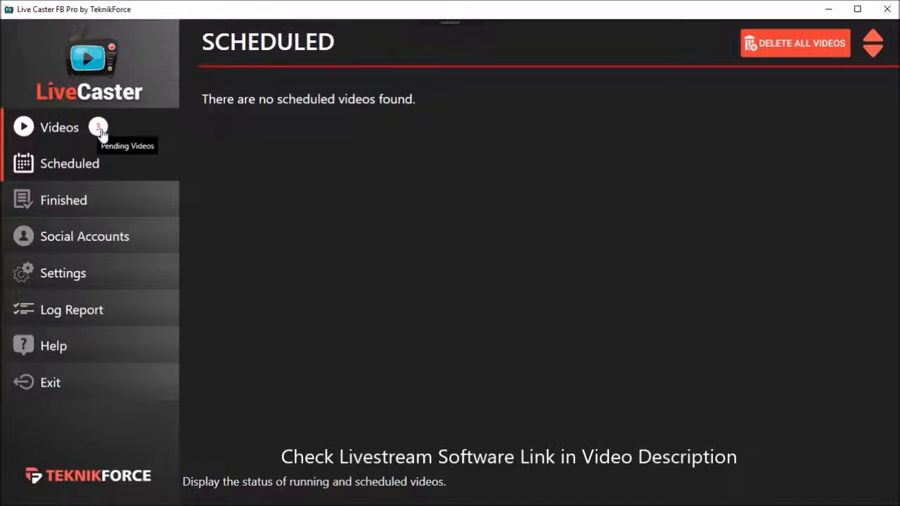
mouse_move(102, 137)
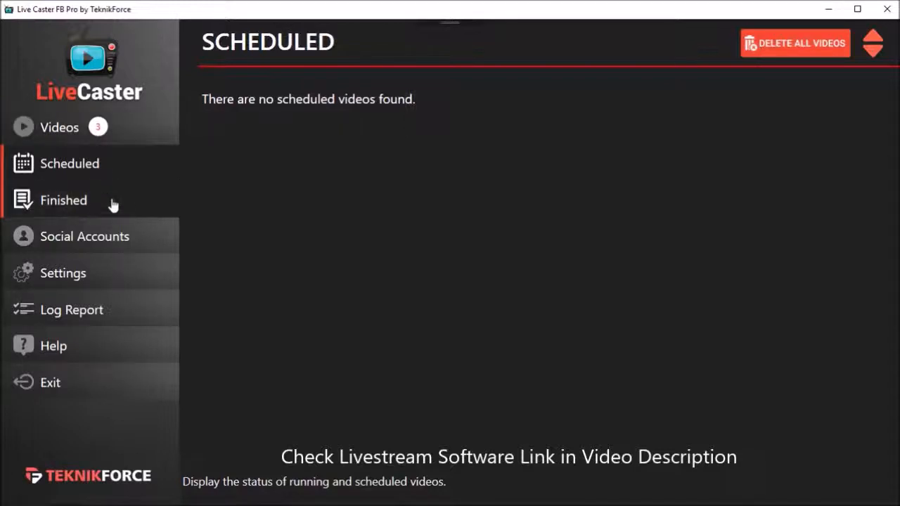
left_click(63, 200)
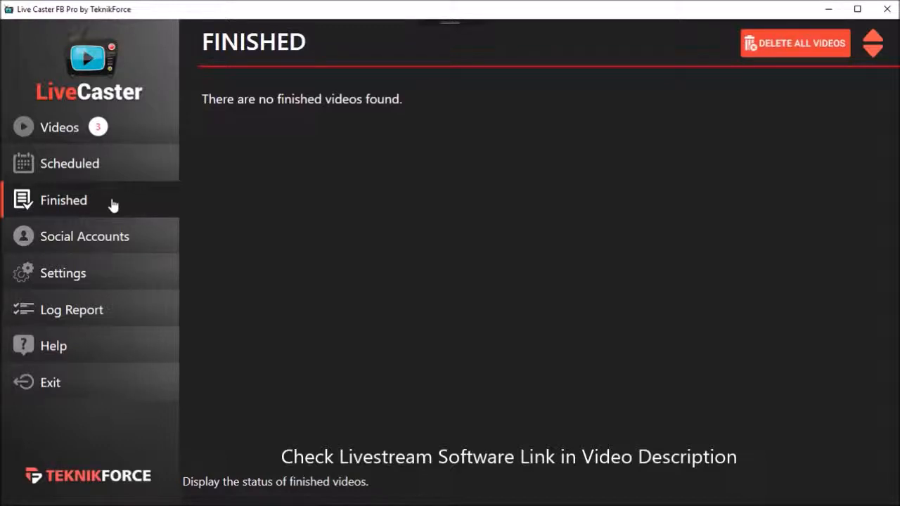
mouse_move(116, 202)
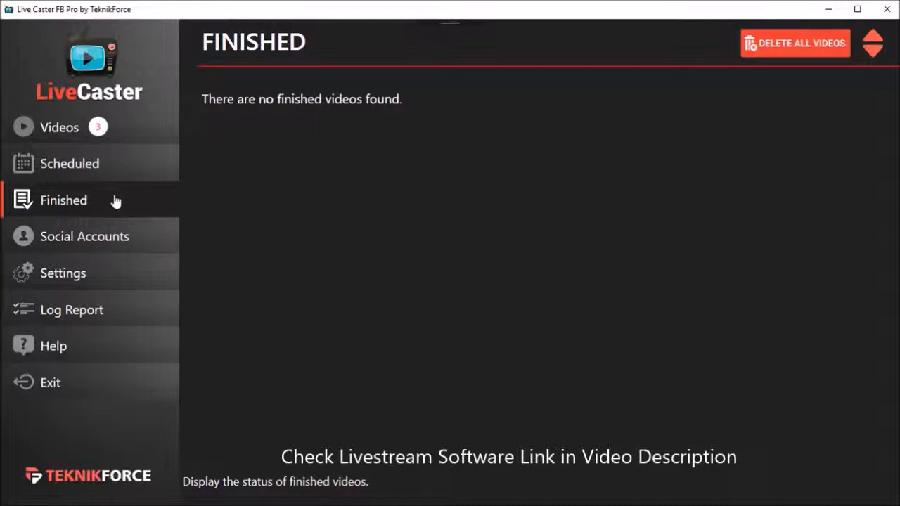
mouse_move(140, 242)
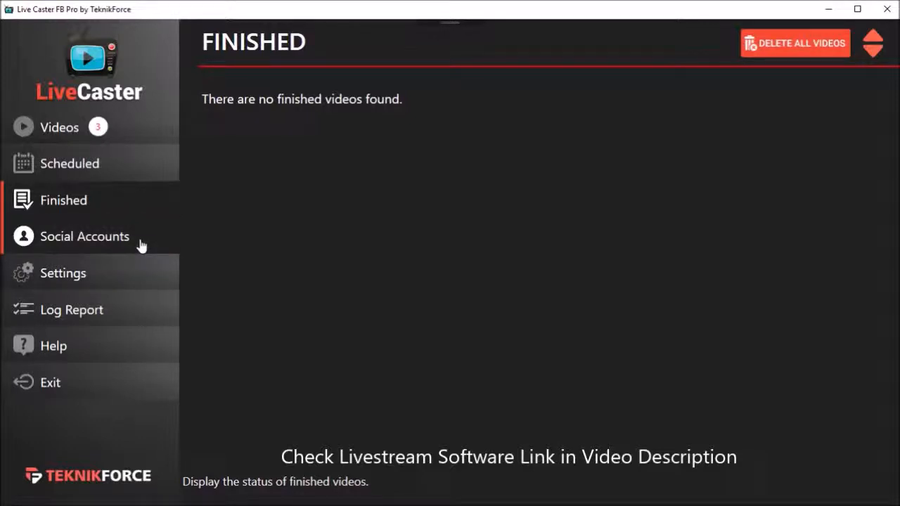
Start adding a new Facebook account from the Social Accounts page.
left_click(85, 236)
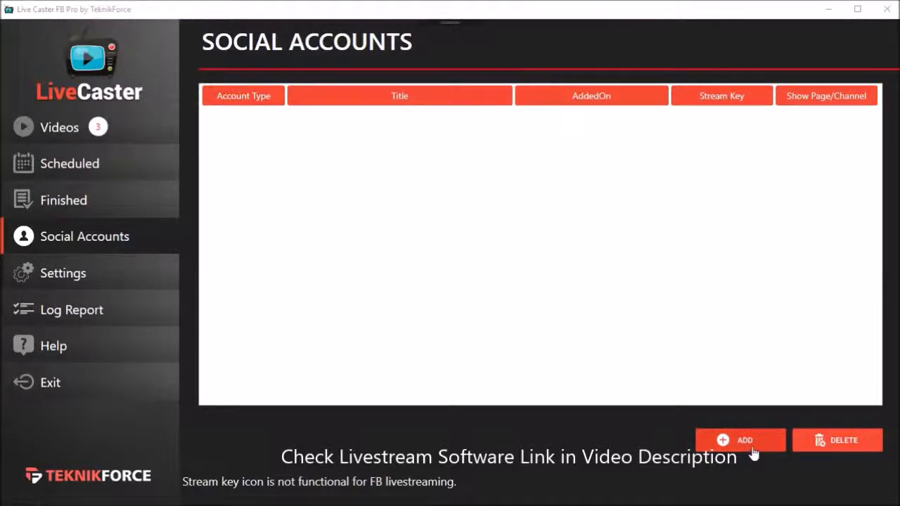
left_click(739, 439)
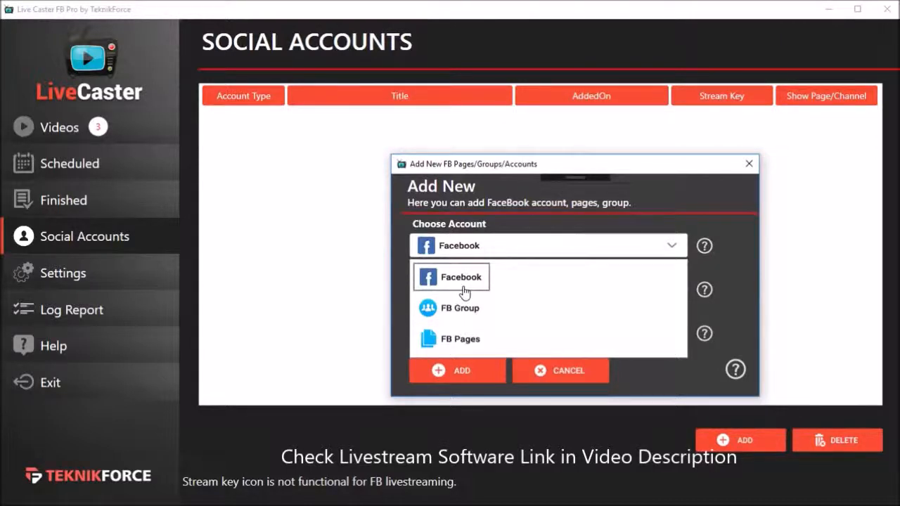
mouse_move(452, 308)
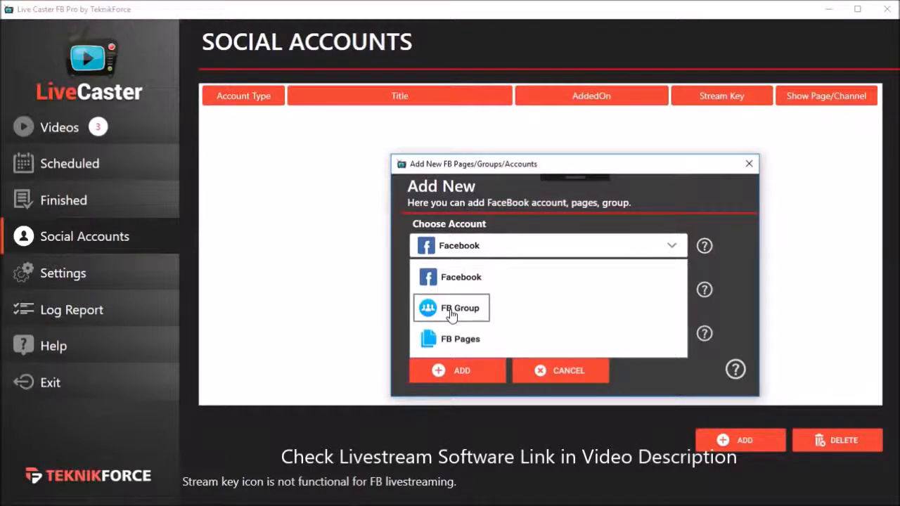
mouse_move(450, 339)
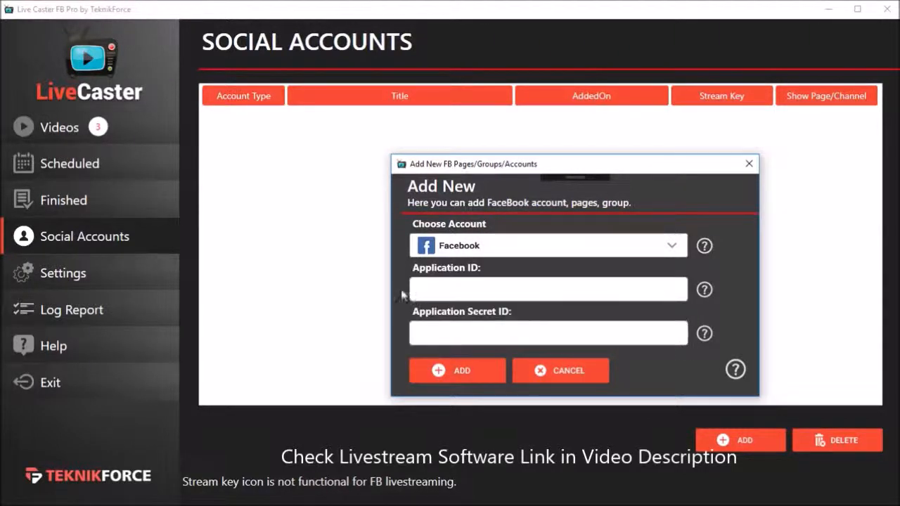
Enter the Facebook Application ID and Secret ID and submit them to add the account.
left_click(548, 288)
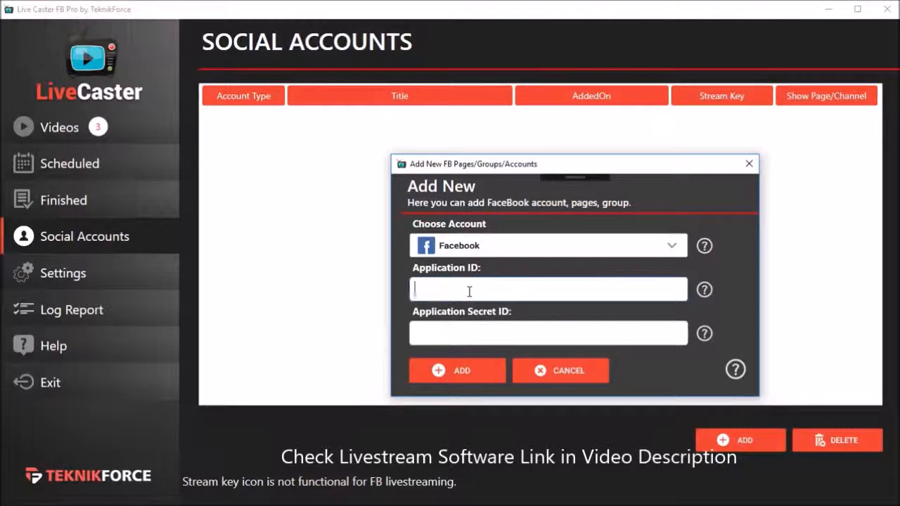
left_click(547, 332)
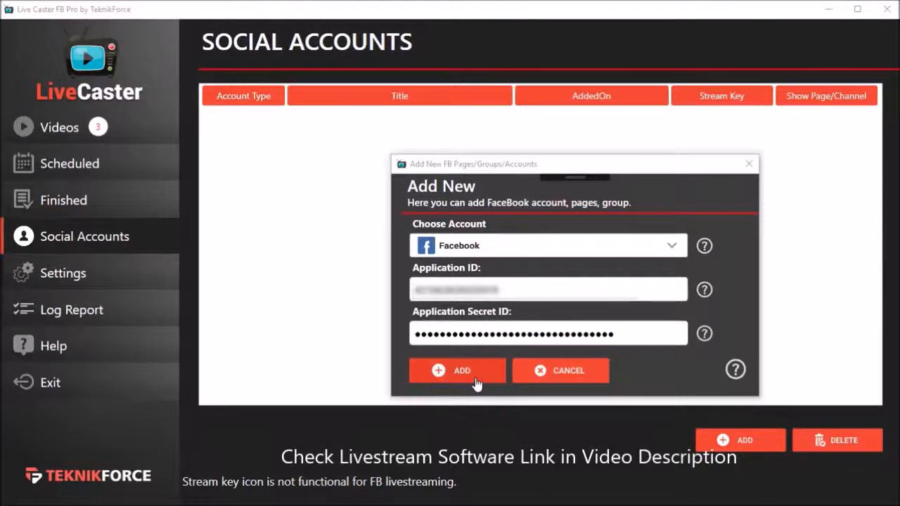
left_click(457, 370)
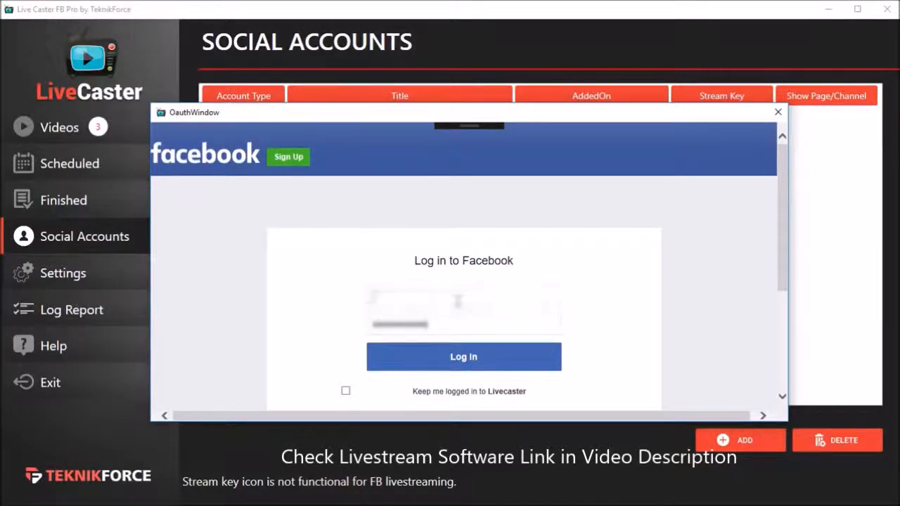
Log in to Facebook so the profile account appears in the Social Accounts list.
left_click(463, 295)
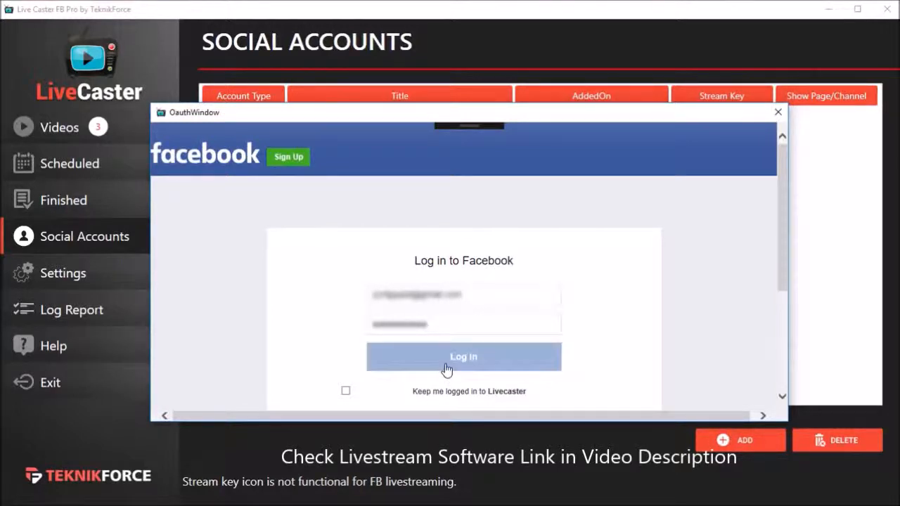
left_click(463, 356)
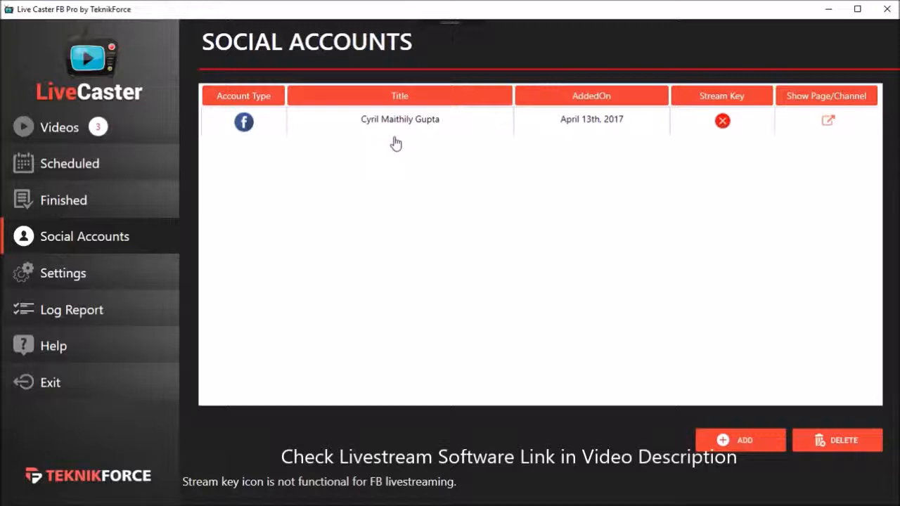
mouse_move(624, 183)
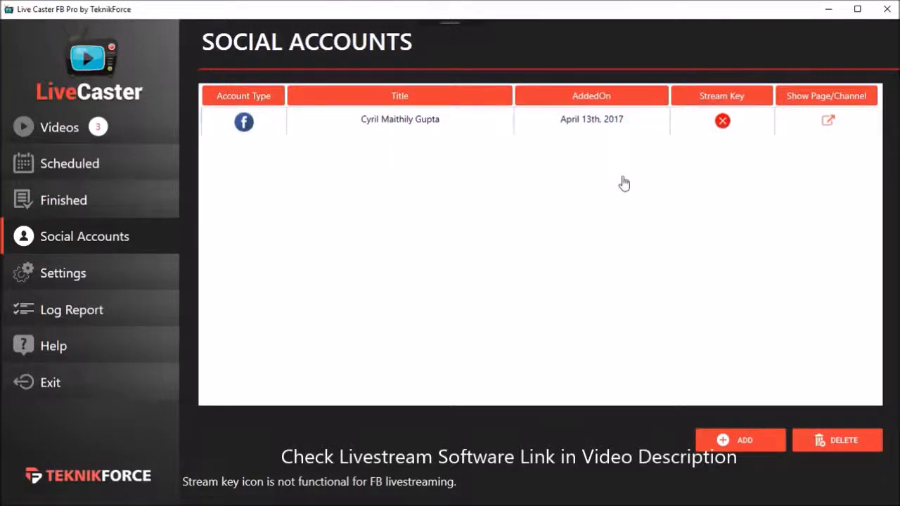
mouse_move(621, 189)
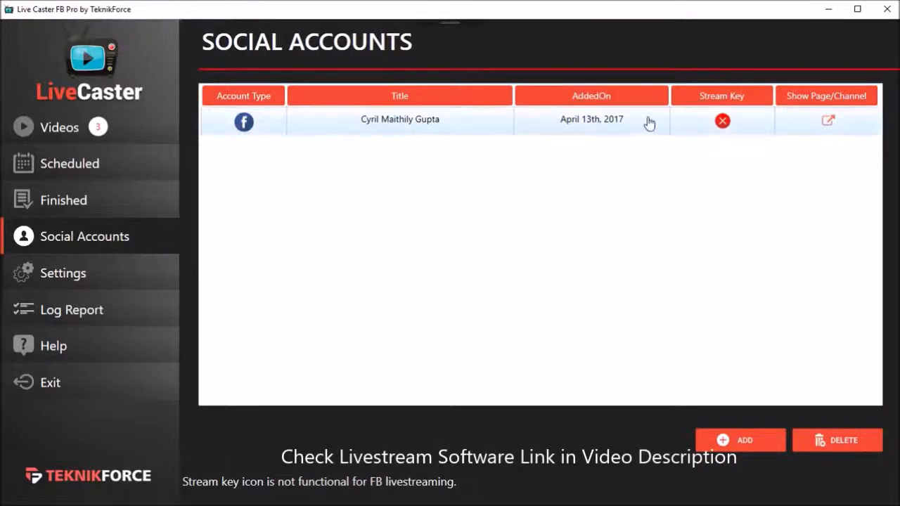
mouse_move(396, 132)
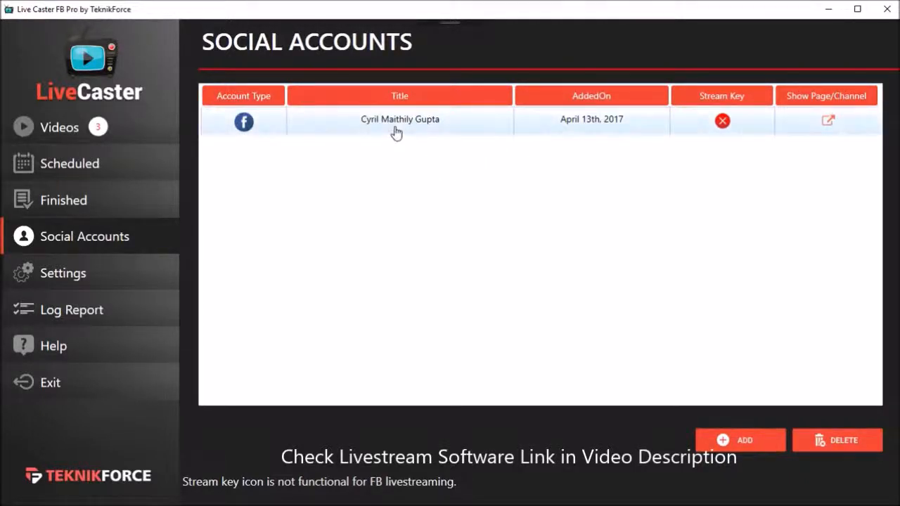
mouse_move(578, 125)
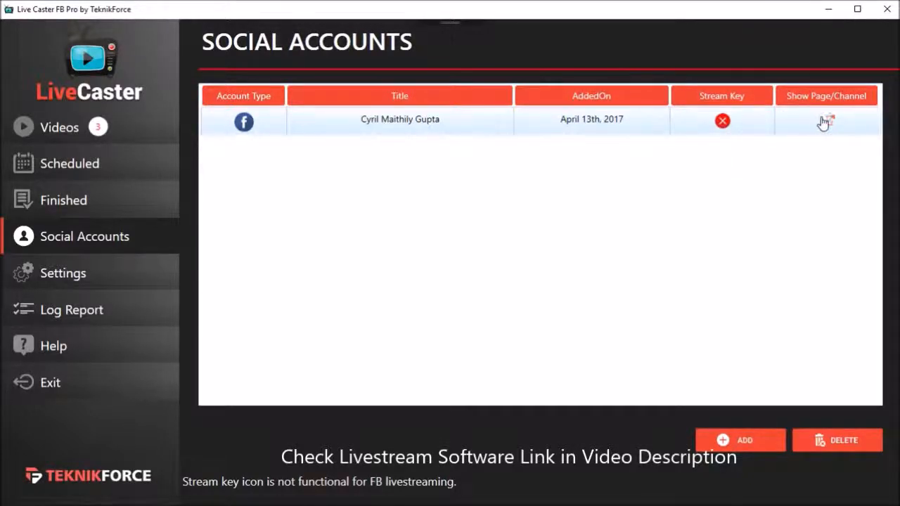
mouse_move(825, 123)
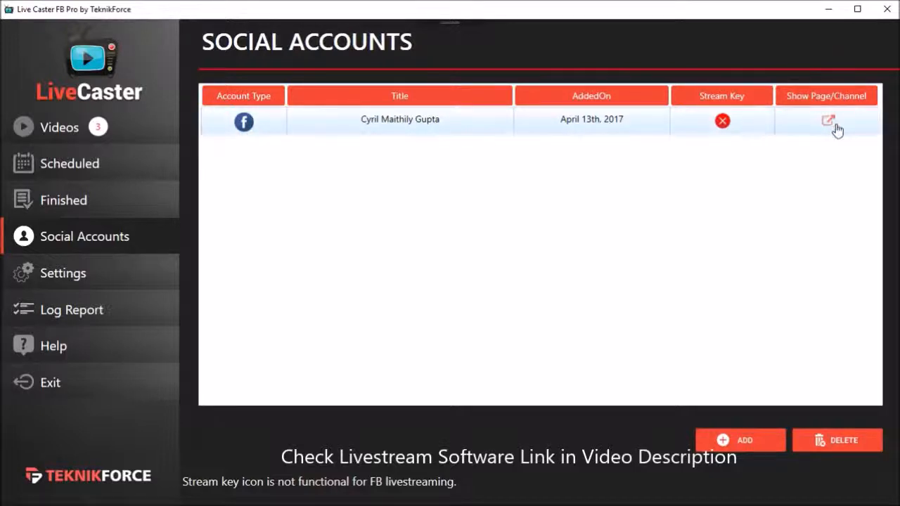
mouse_move(806, 142)
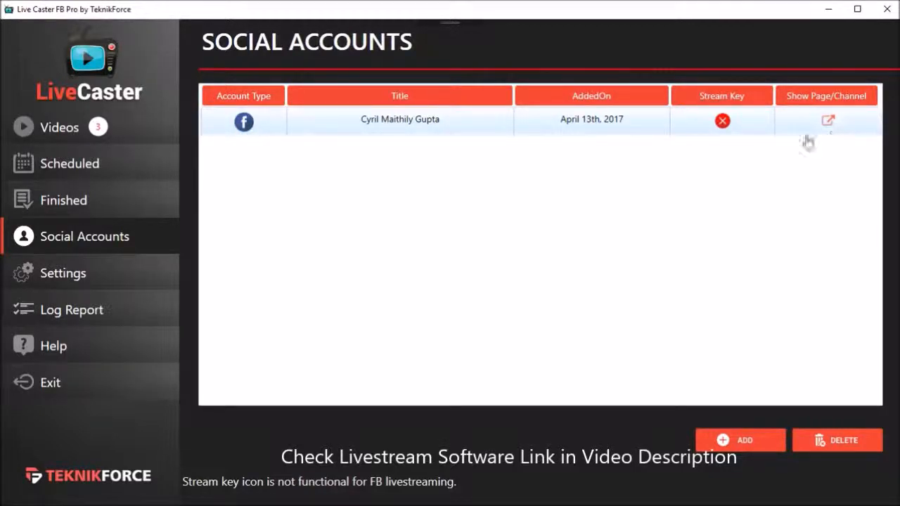
mouse_move(130, 259)
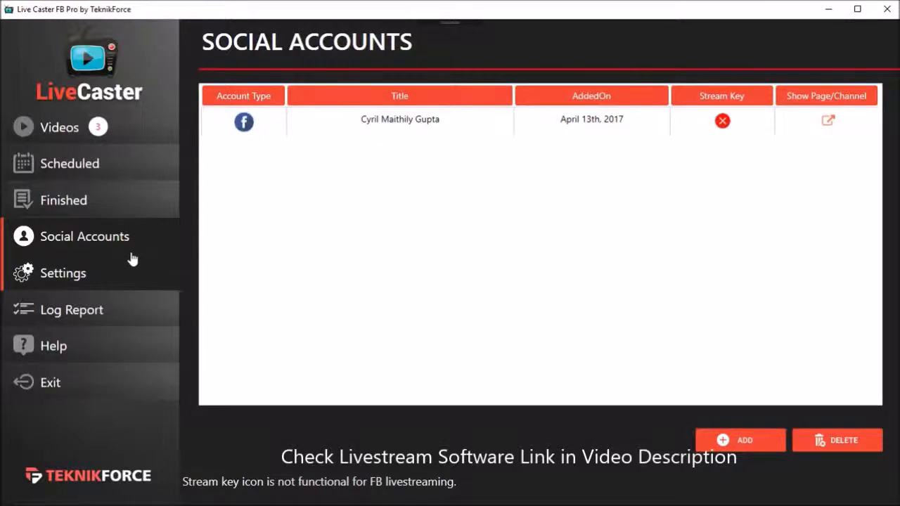
mouse_move(125, 144)
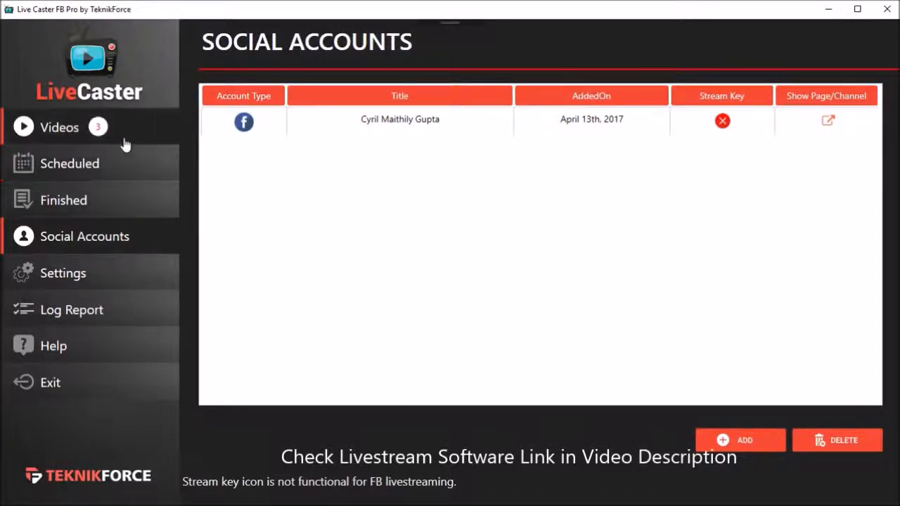
Return to the Videos library showing the three uploaded videos.
left_click(60, 127)
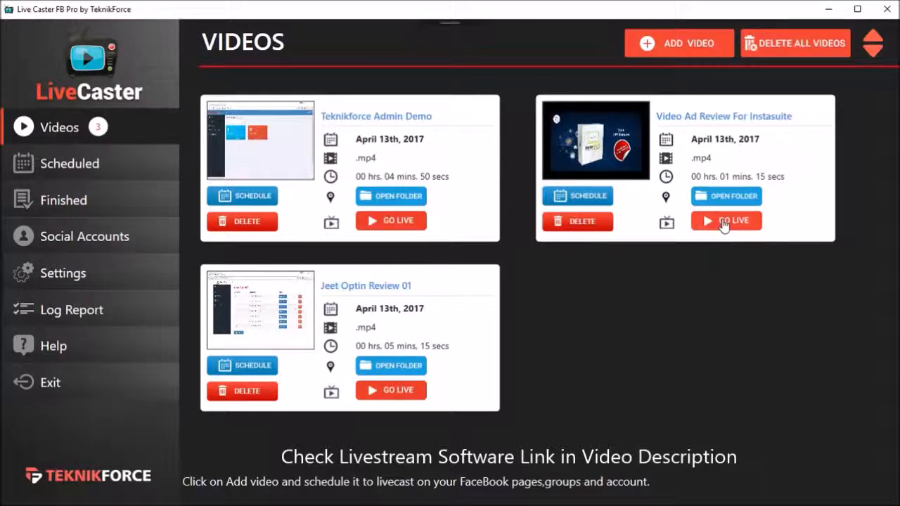
mouse_move(390, 242)
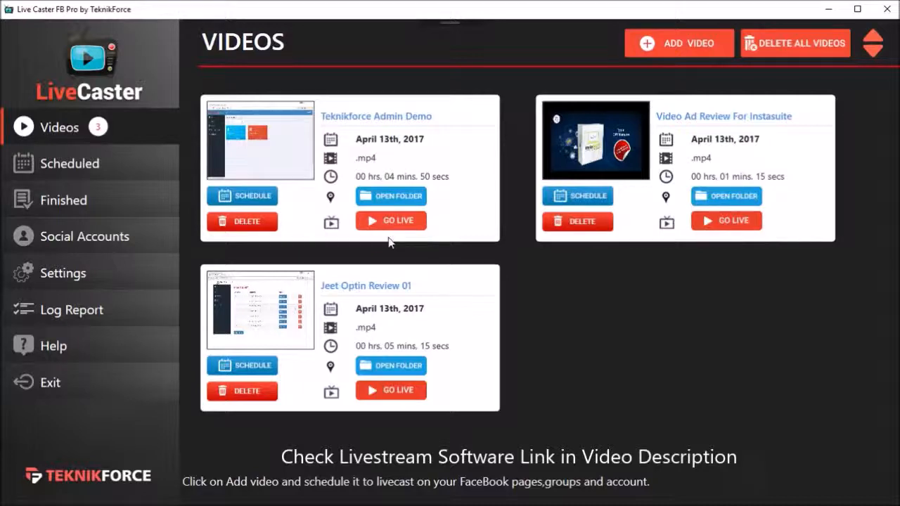
mouse_move(398, 221)
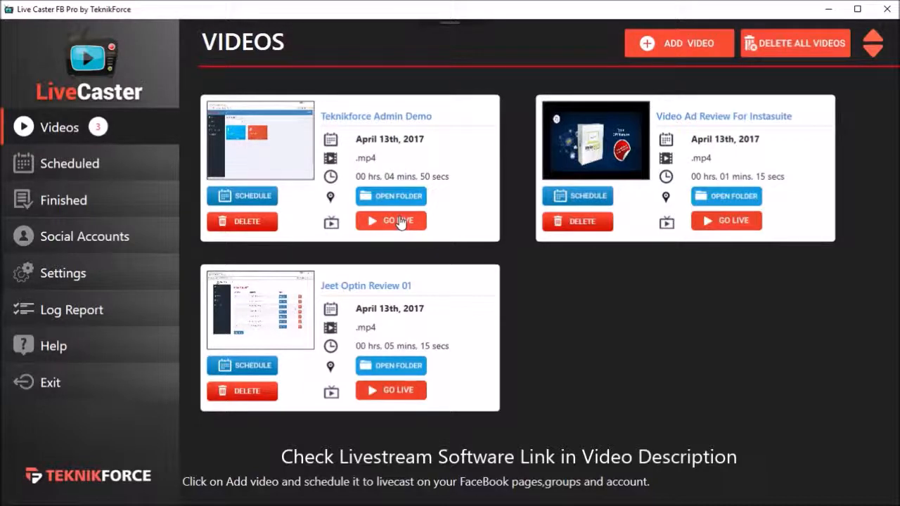
Start Go Live for the Teknikforce Admin Demo video with Facebook as the account.
left_click(390, 220)
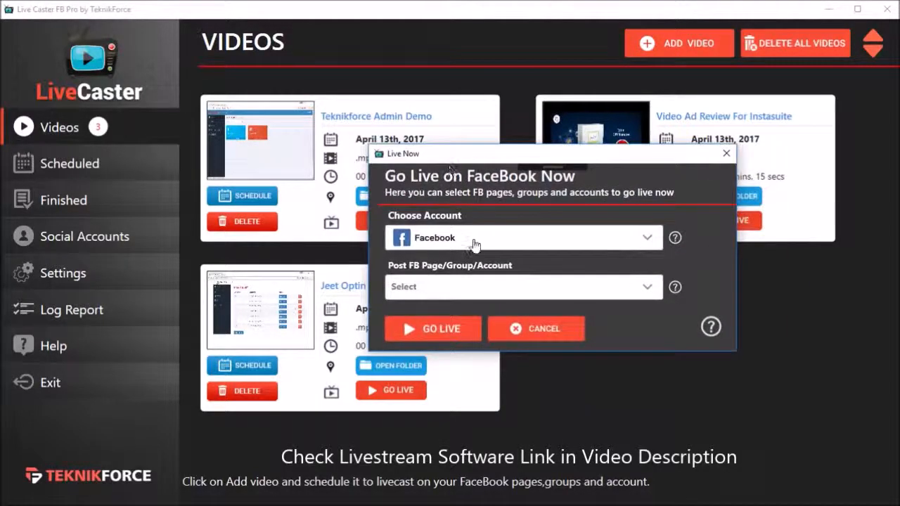
mouse_move(464, 241)
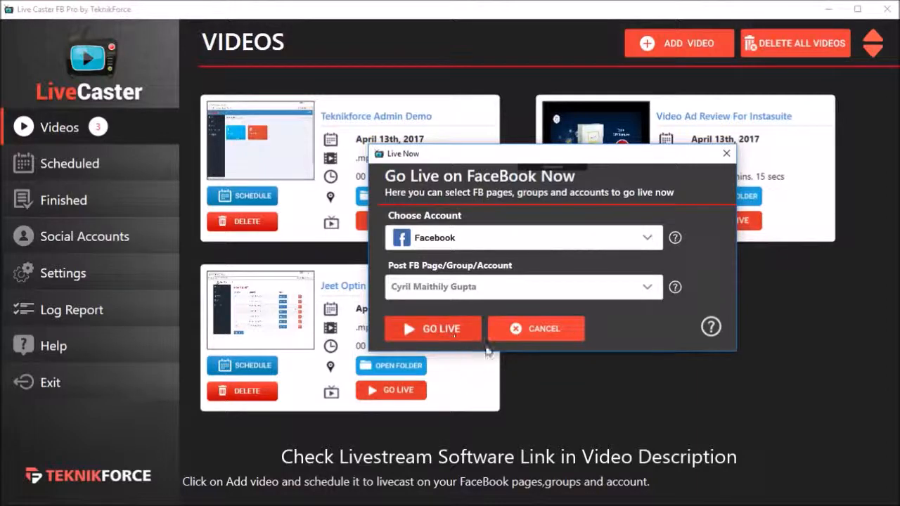
Broadcast Teknikforce Admin Demo live to the Cyril Maithily Gupta Facebook profile.
left_click(535, 328)
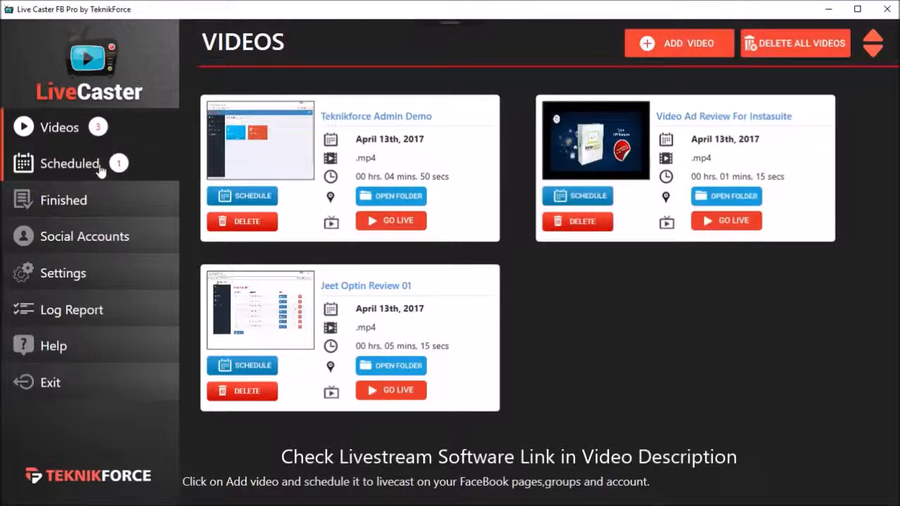
View the Scheduled list showing Teknikforce Admin Demo running on Facebook.
left_click(70, 163)
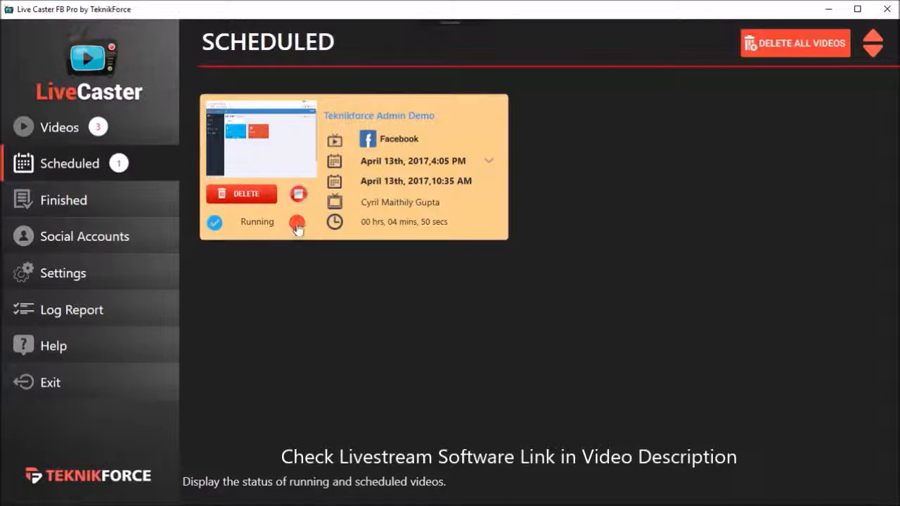
mouse_move(296, 223)
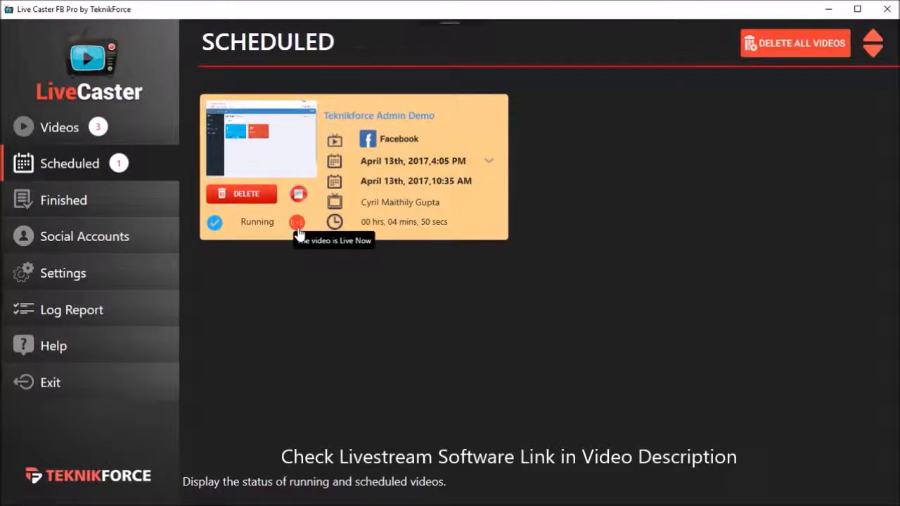
mouse_move(361, 312)
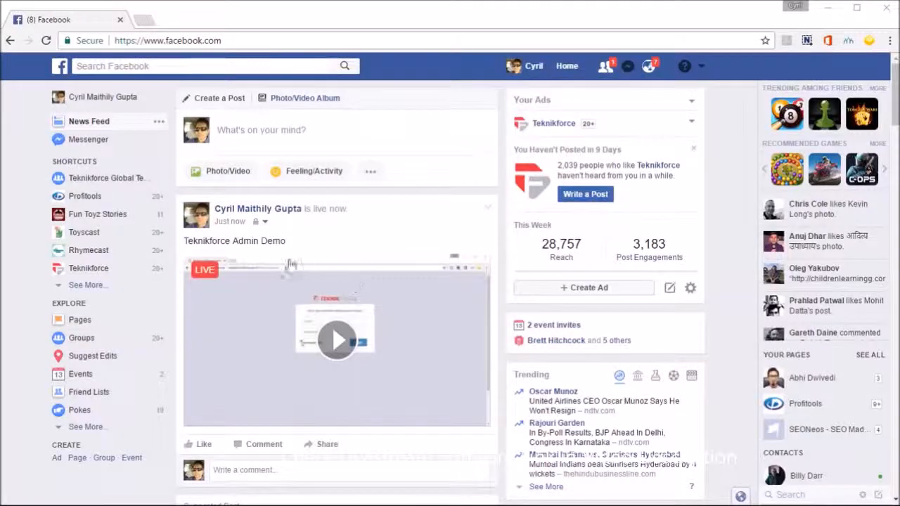
Scroll the Facebook News Feed to the live Teknikforce Admin Demo post.
scroll("down", 3)
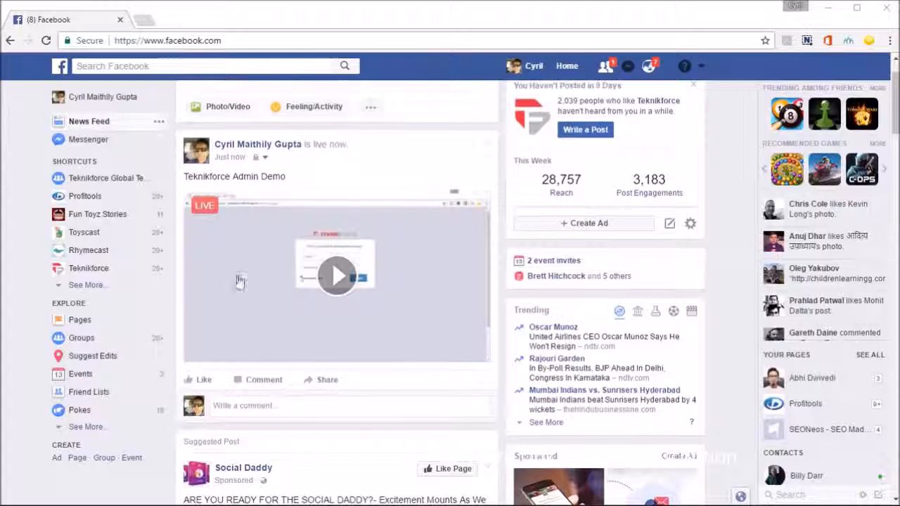
mouse_move(304, 185)
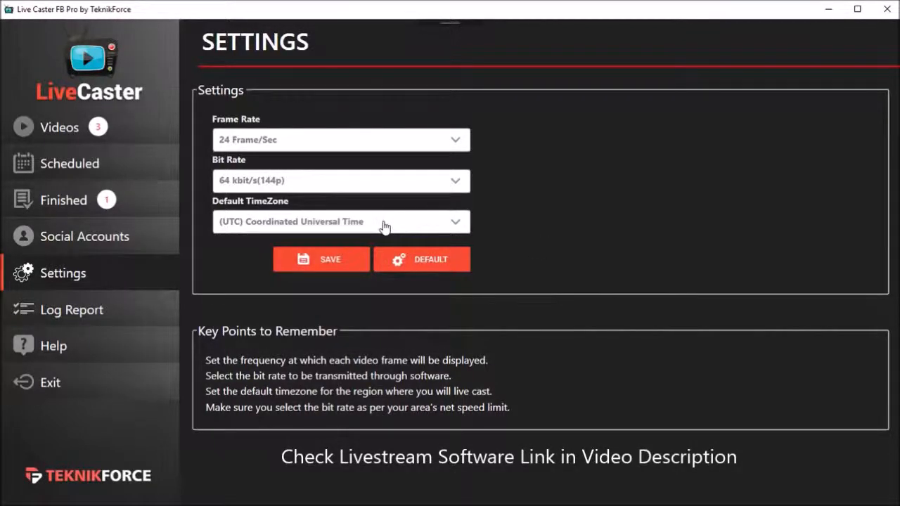
left_click(341, 221)
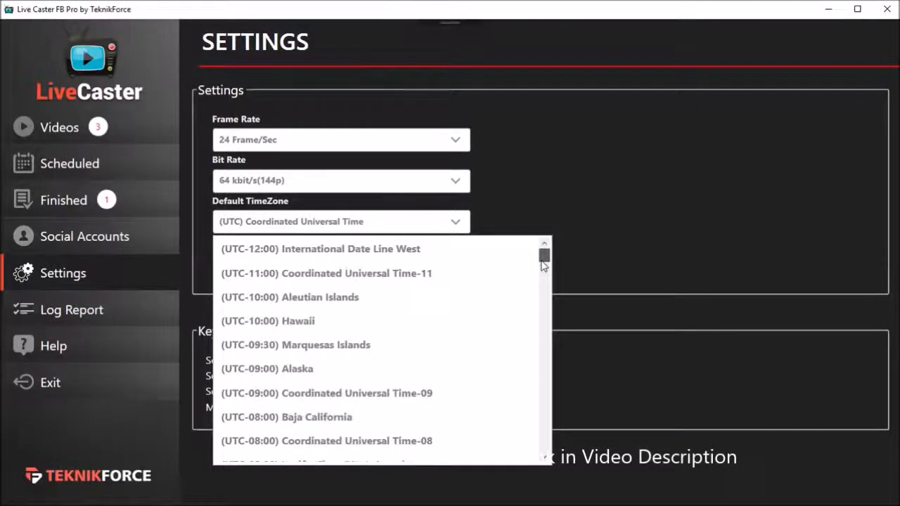
scroll("down", 3)
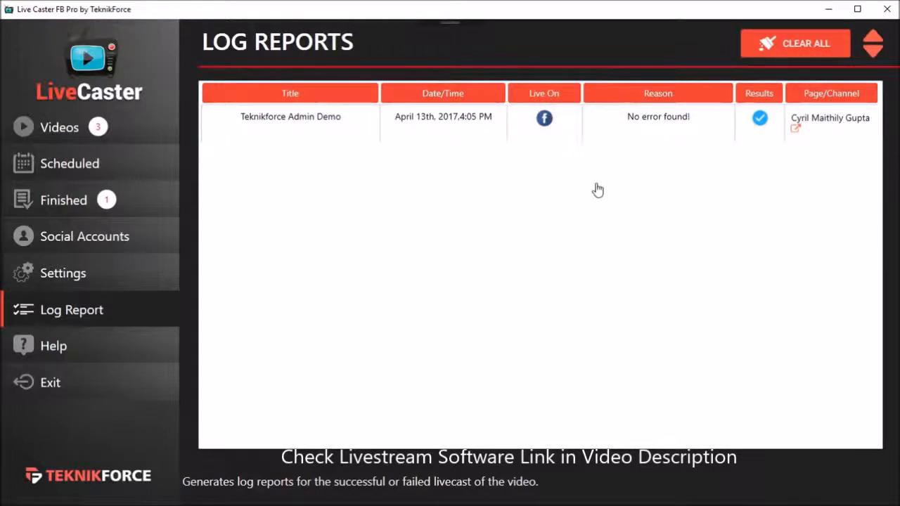
mouse_move(548, 218)
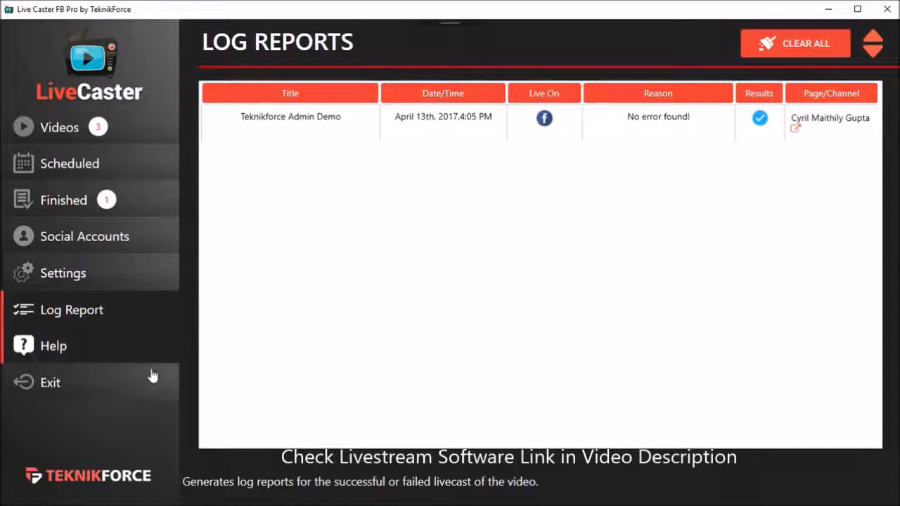
mouse_move(146, 351)
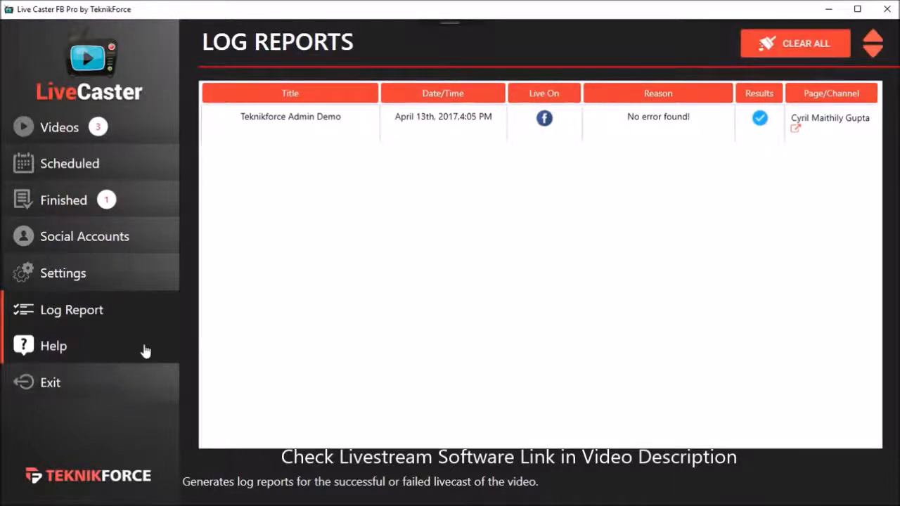
mouse_move(114, 355)
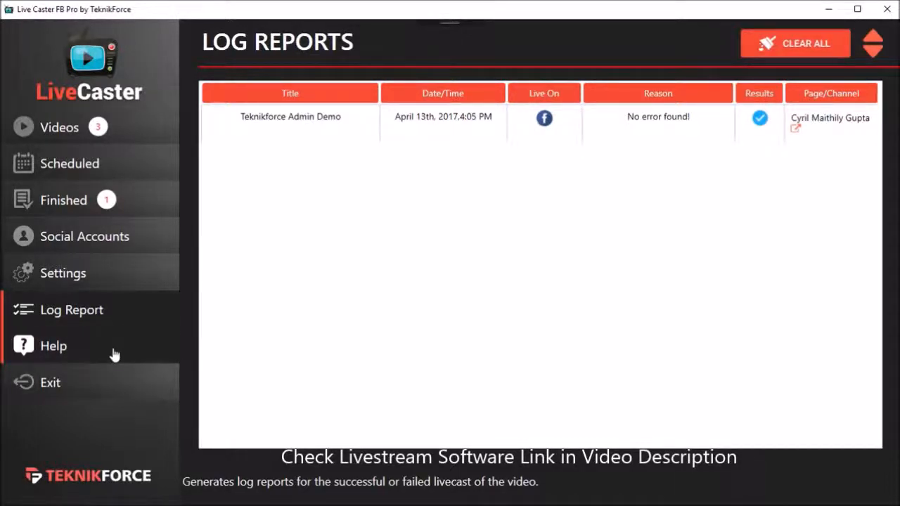
Review the Teknikforce Admin Demo log entry, then return to the Videos library.
left_click(59, 127)
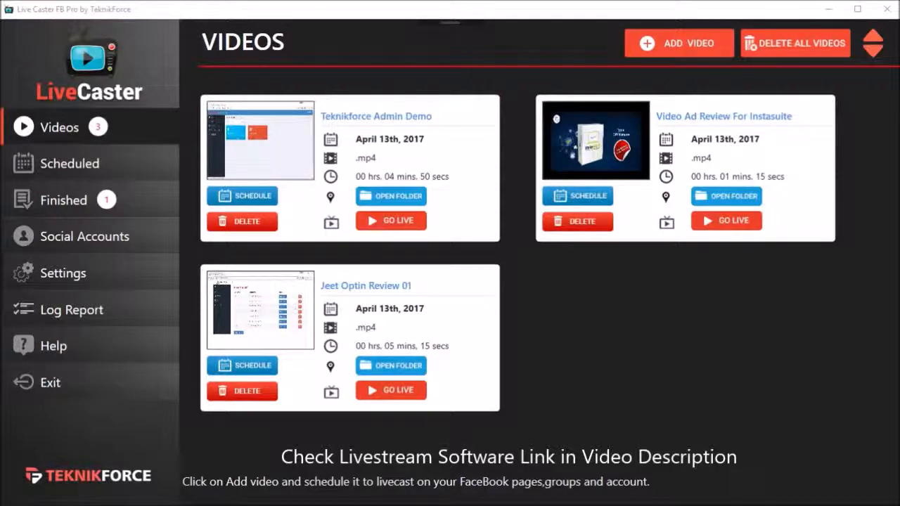
left_click(84, 237)
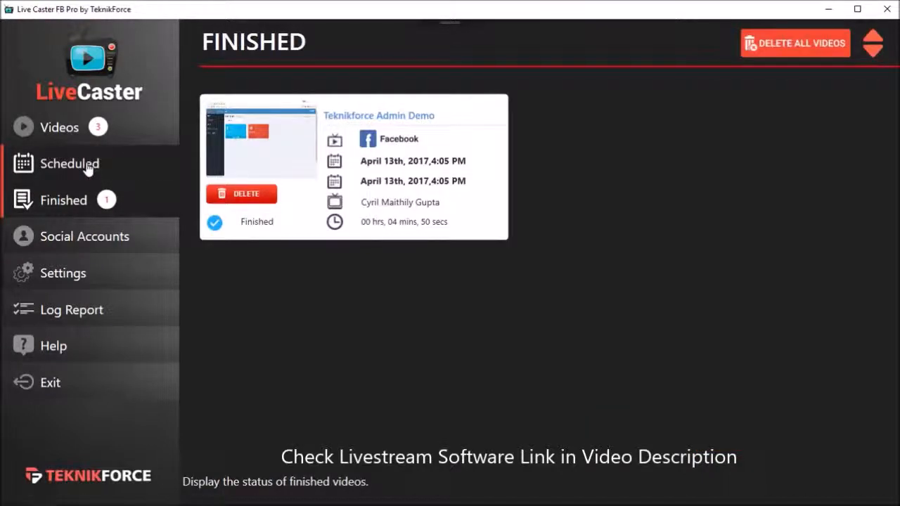
left_click(69, 163)
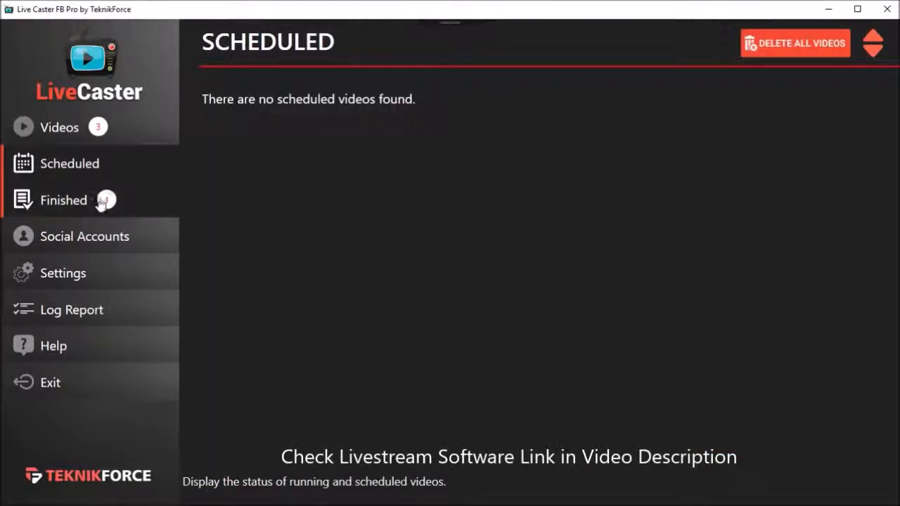
left_click(84, 236)
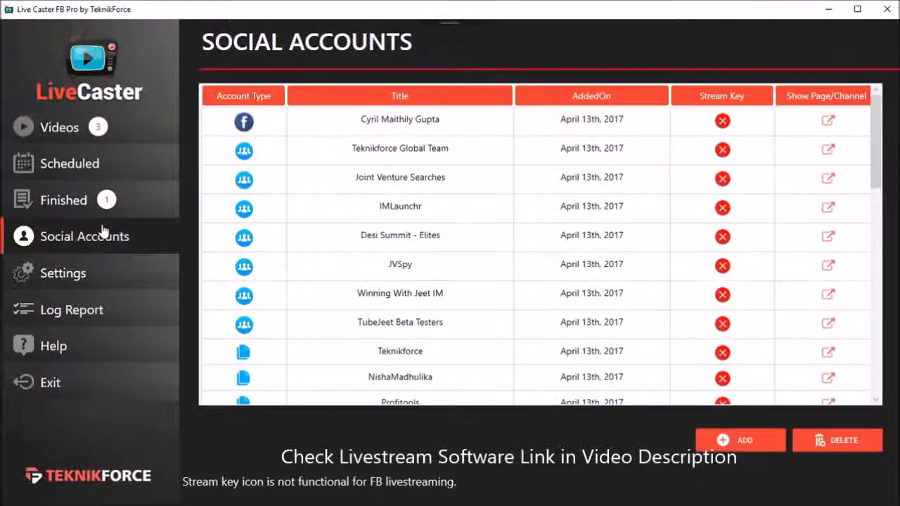
mouse_move(109, 259)
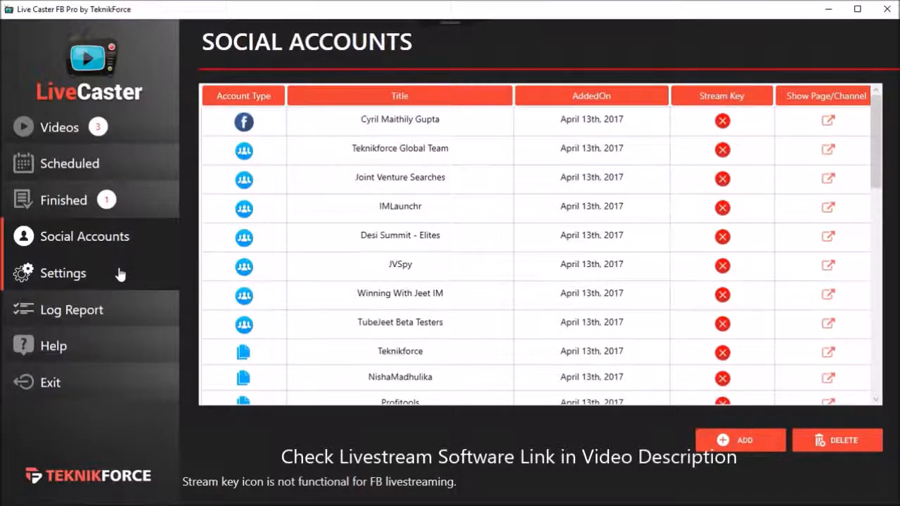
left_click(62, 272)
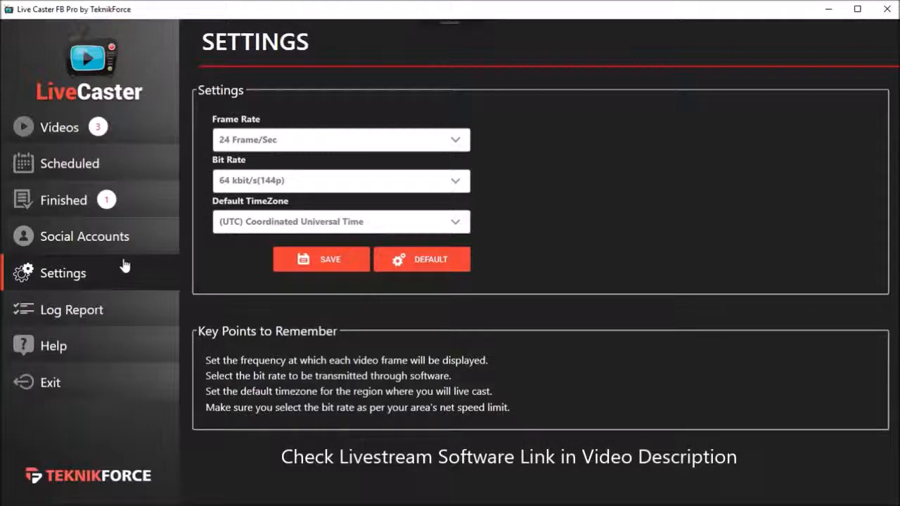
left_click(84, 236)
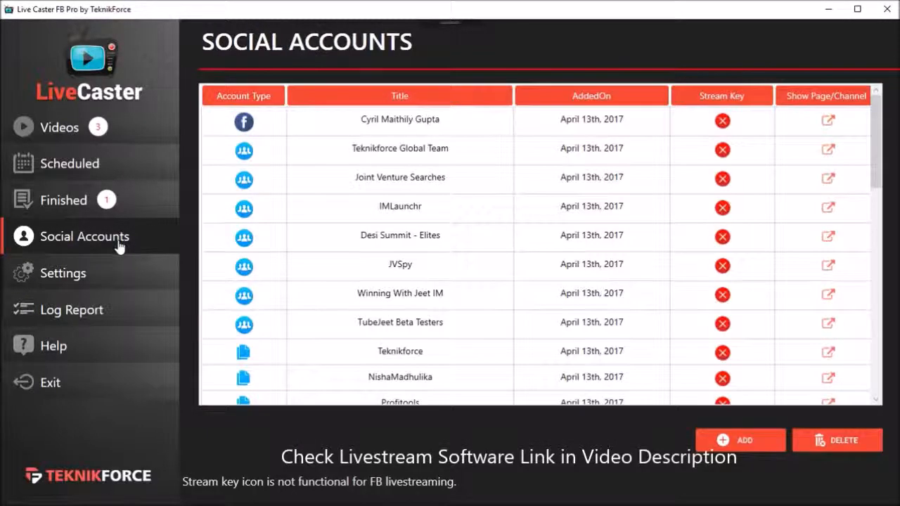
left_click(62, 272)
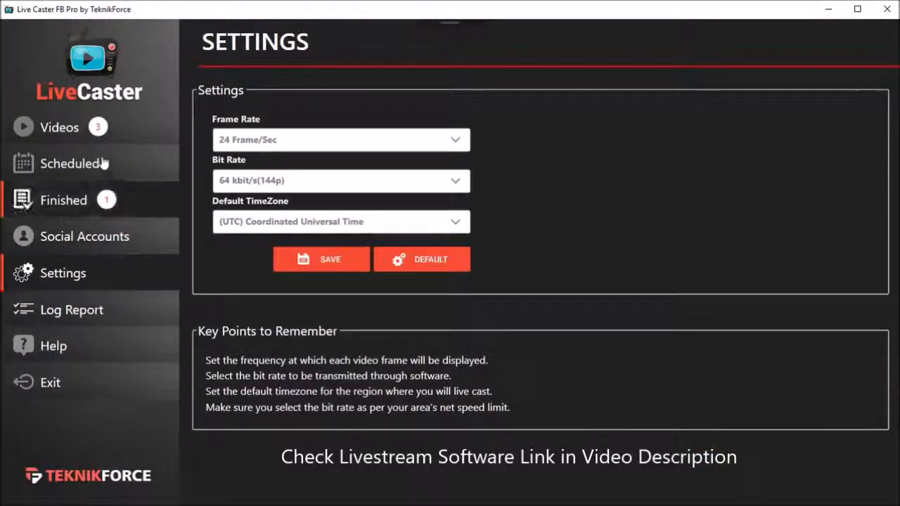
left_click(60, 127)
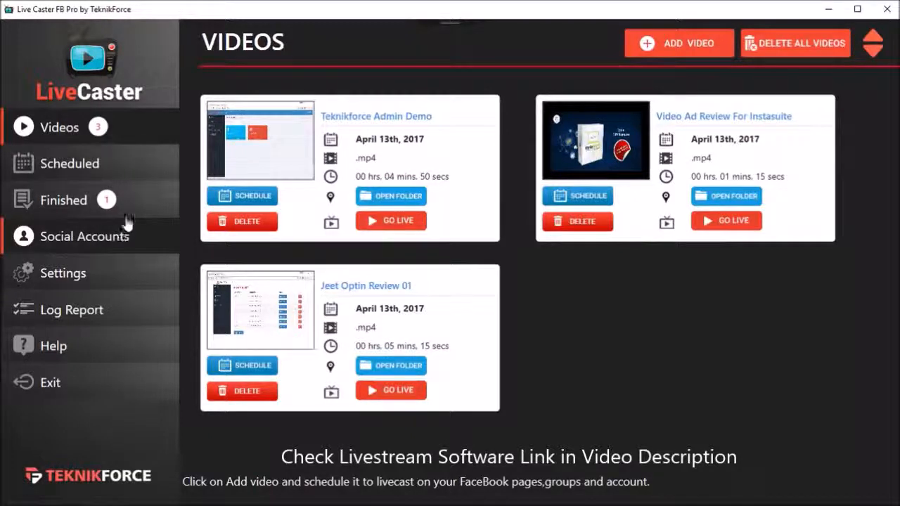